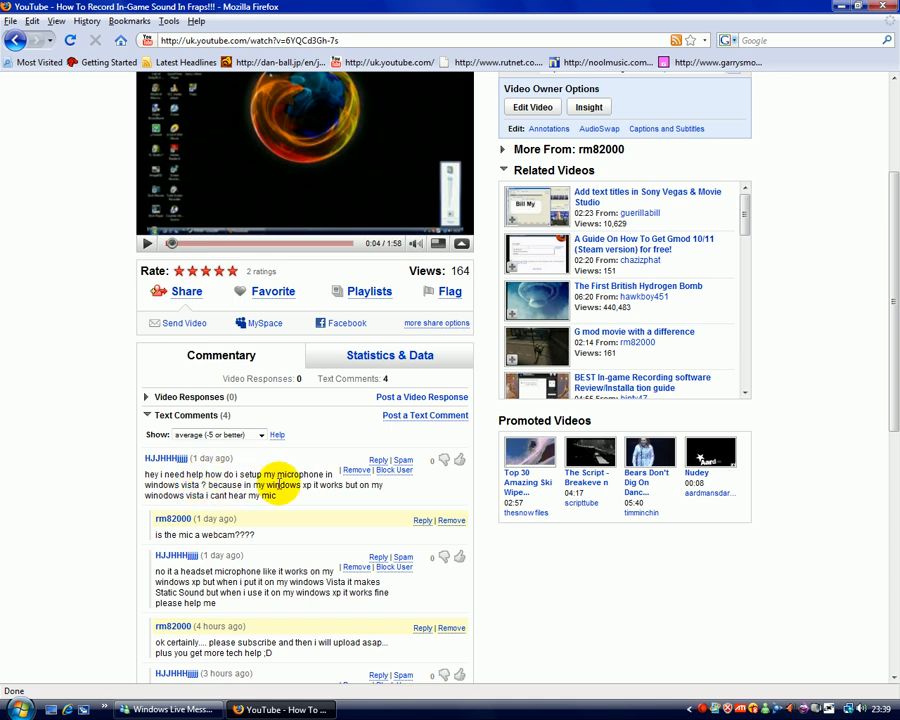
pyautogui.moveTo(240, 496)
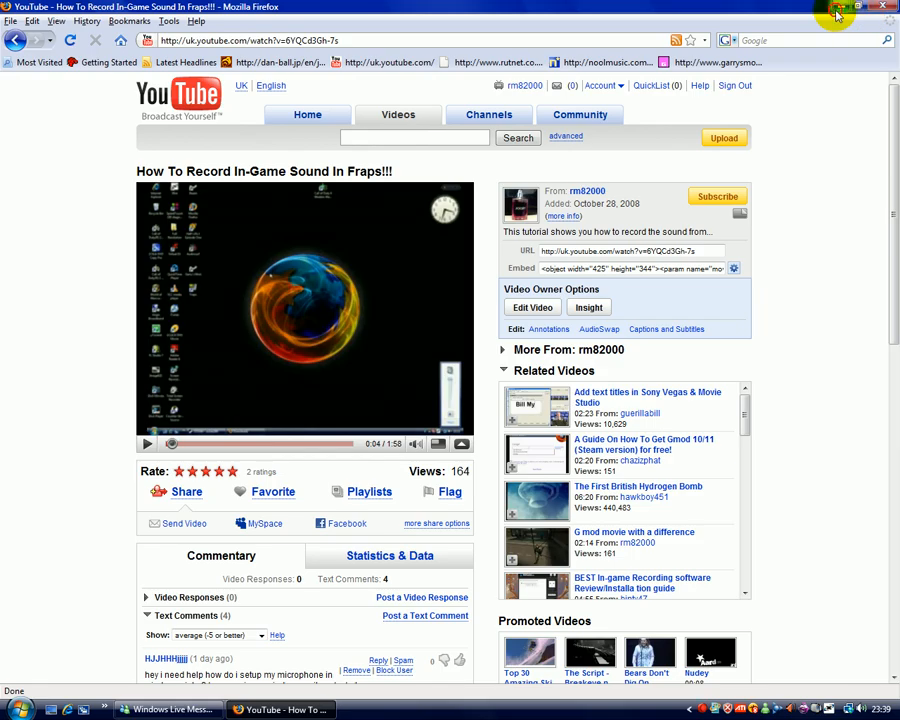
# Reach the Sound dialog from Control Panel's Hardware and Sound section.
pyautogui.click(866, 8)
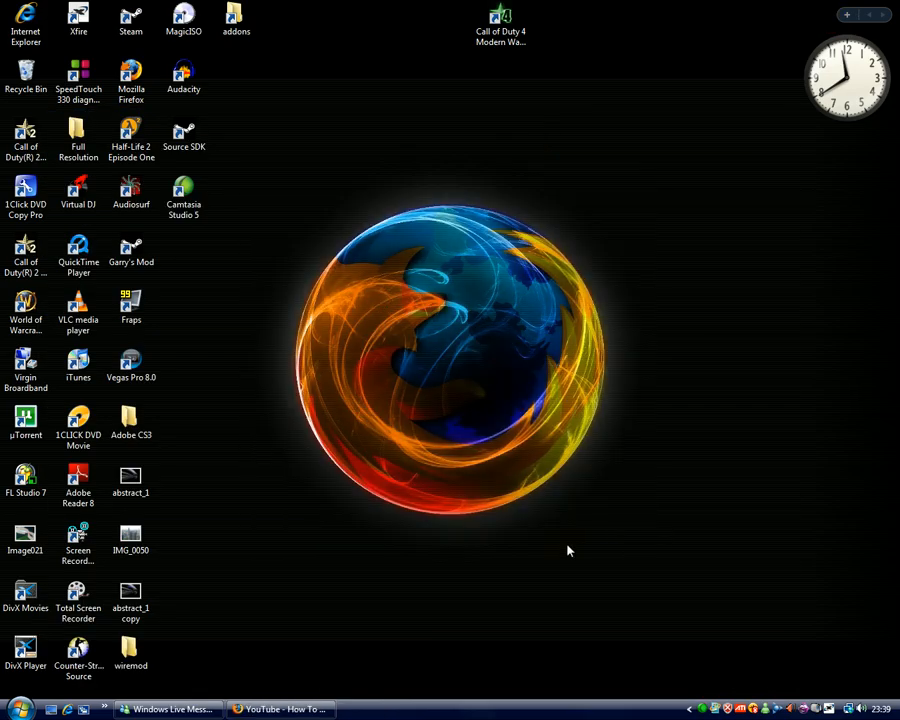
pyautogui.moveTo(210, 632)
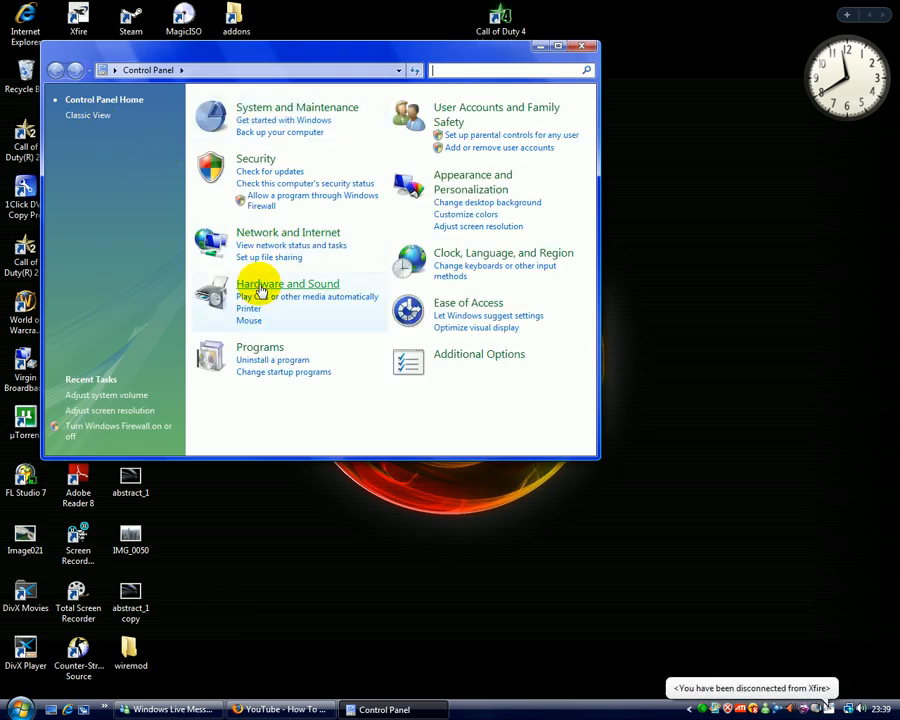
pyautogui.click(288, 284)
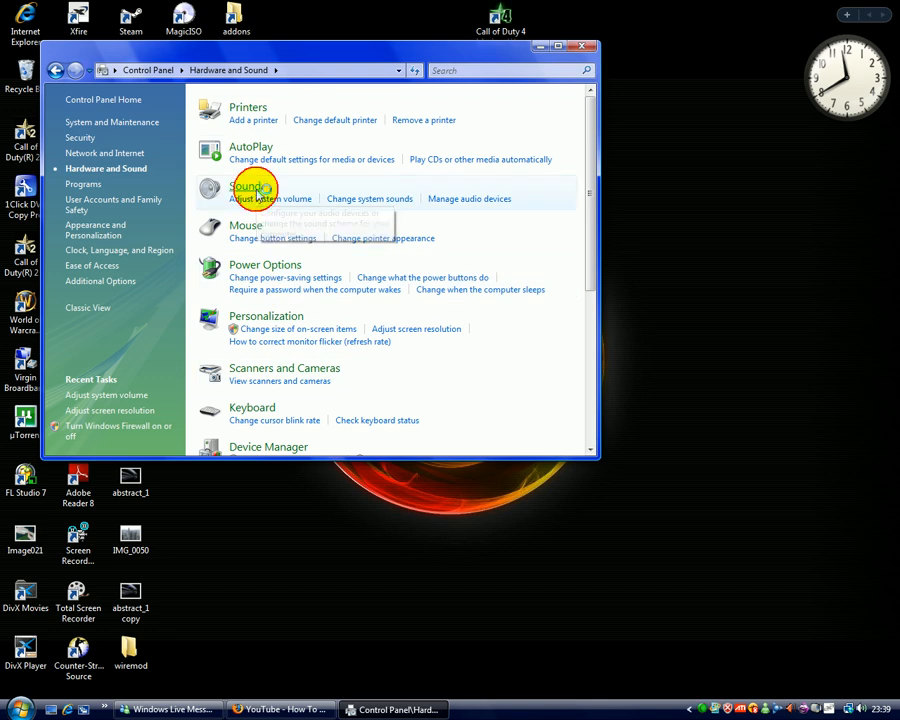
pyautogui.click(248, 188)
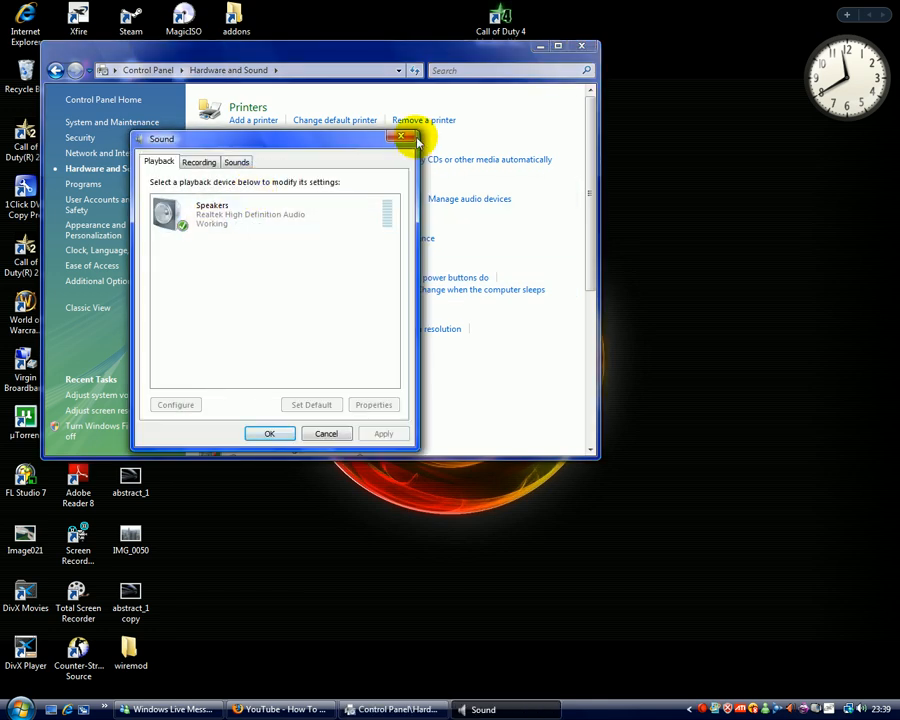
# Review the Microphone, Aux and Stereo Mix recording devices, then close the Sound dialog.
pyautogui.click(404, 138)
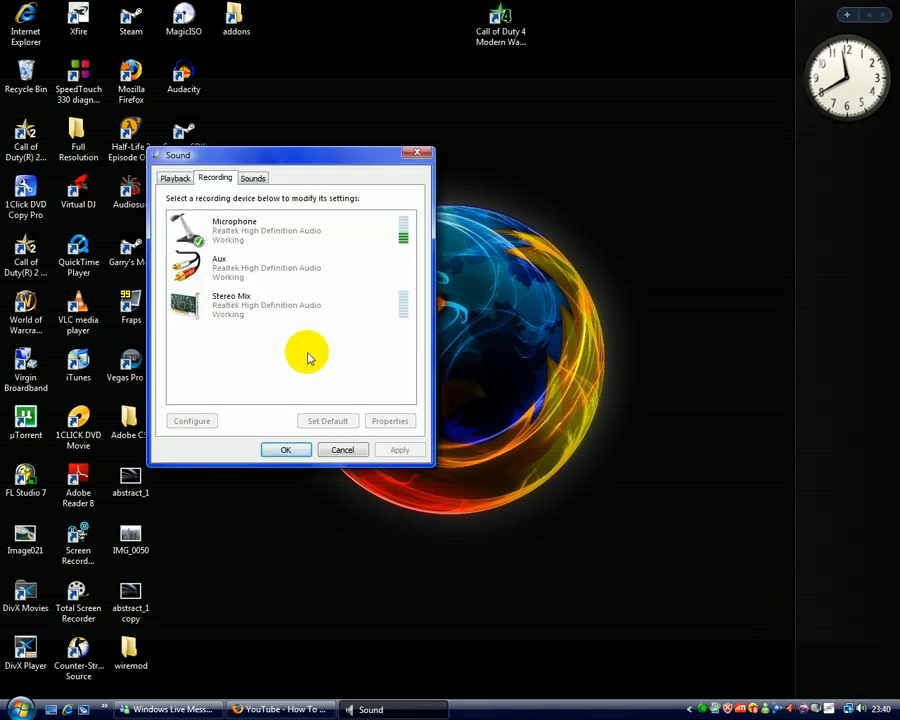
pyautogui.click(234, 230)
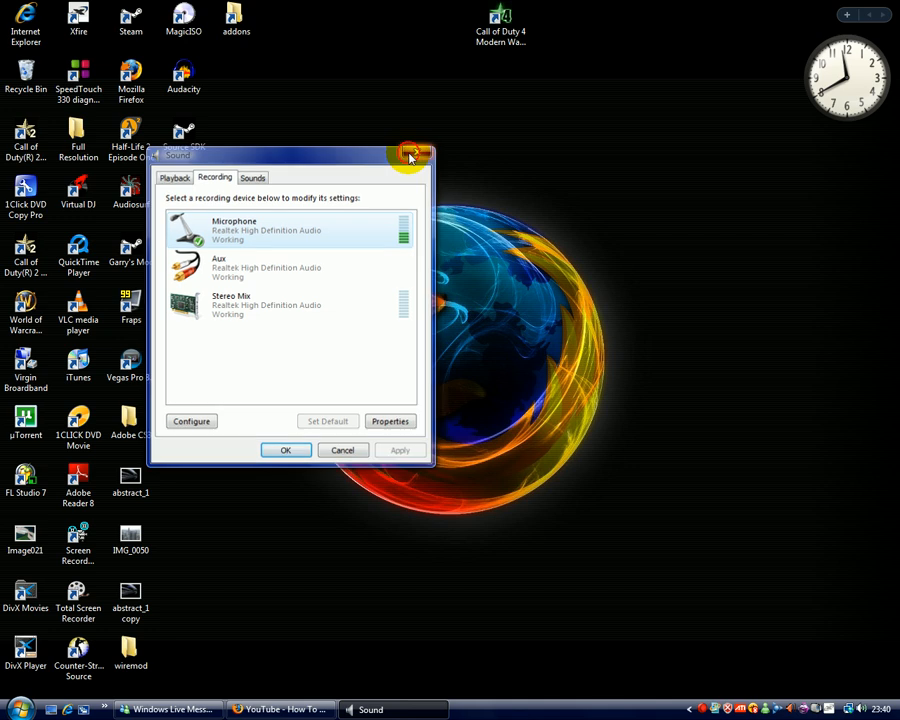
pyautogui.click(412, 156)
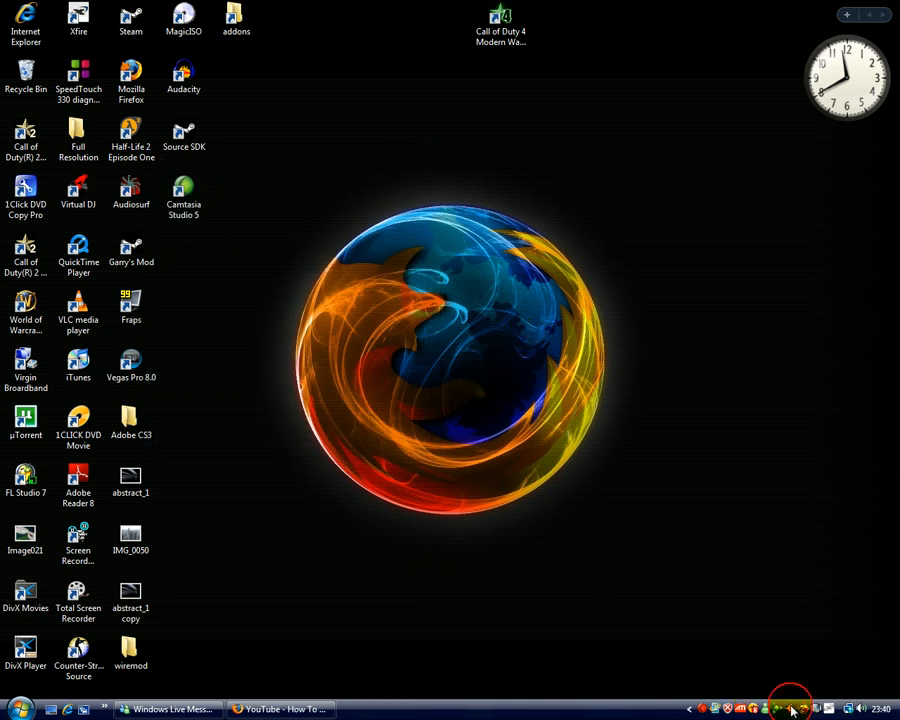
# Set the Realtek microphone boost to +30 dB and close the audio manager.
pyautogui.click(792, 708)
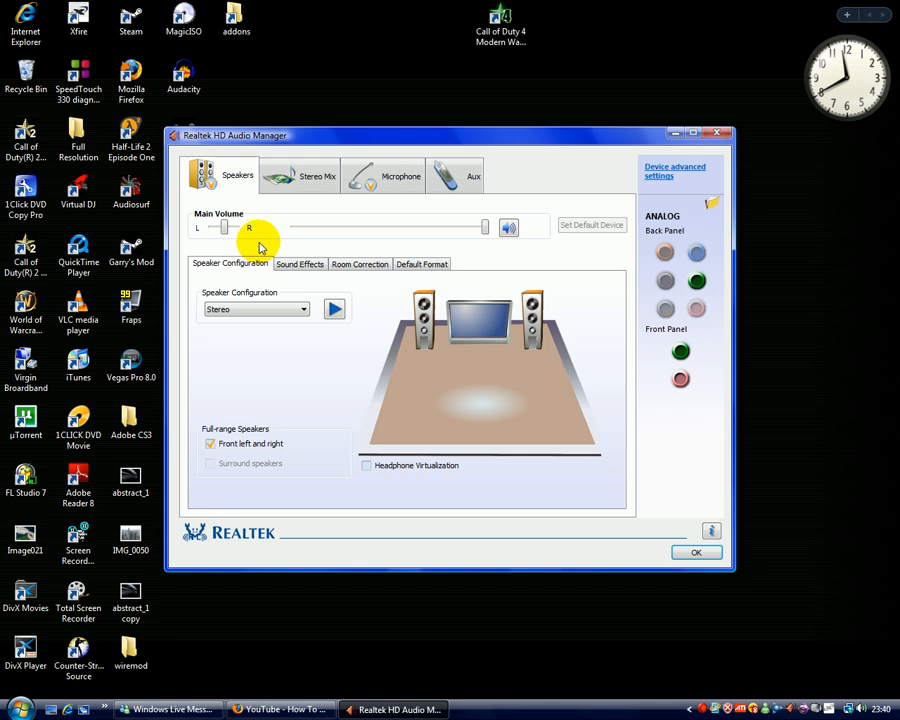
pyautogui.click(400, 176)
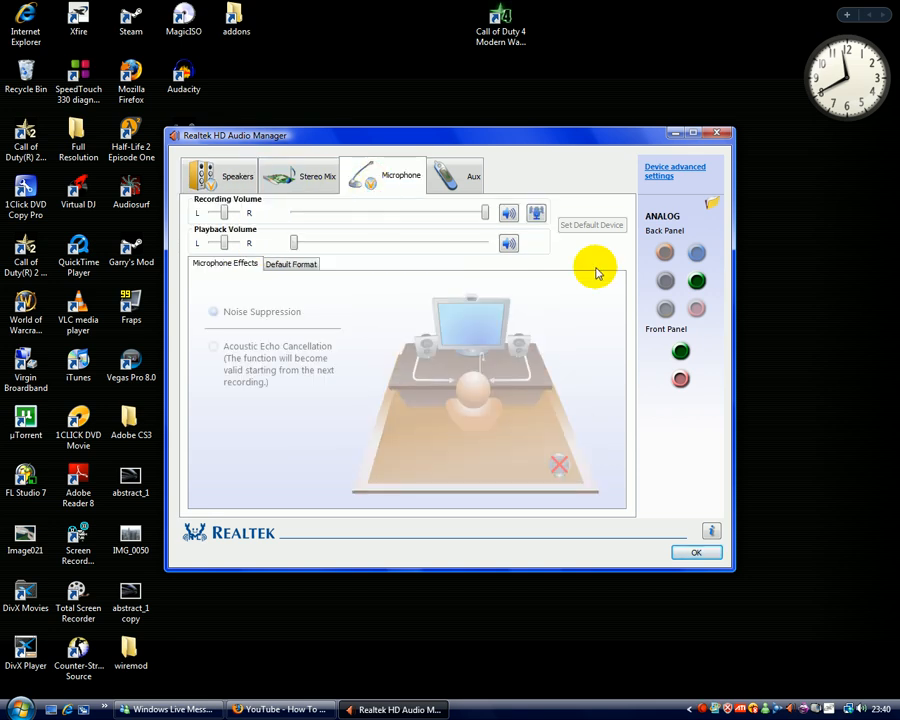
pyautogui.moveTo(344, 232)
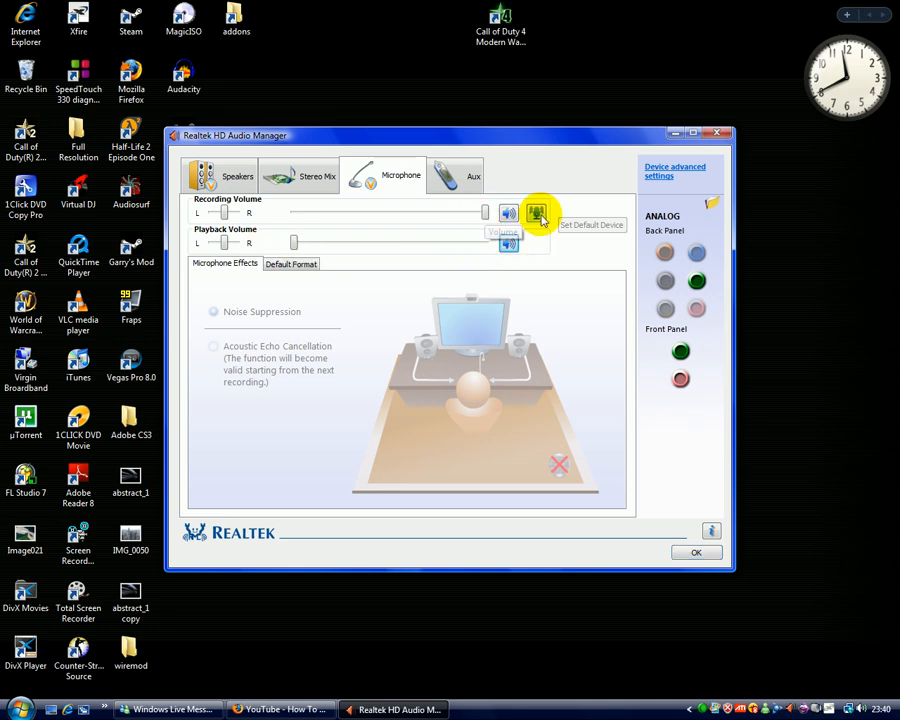
pyautogui.click(536, 212)
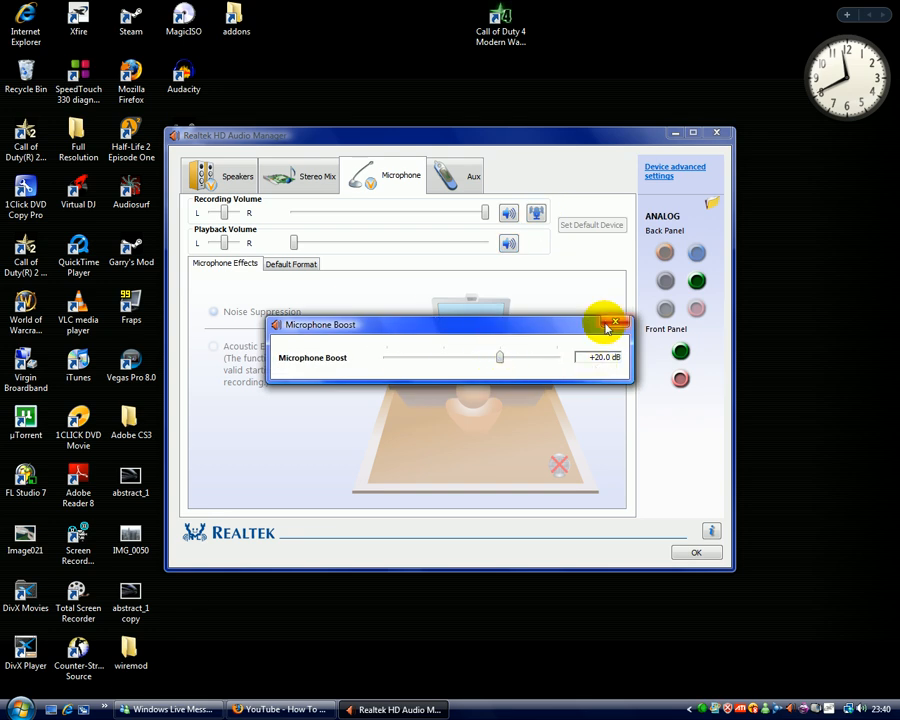
pyautogui.click(616, 324)
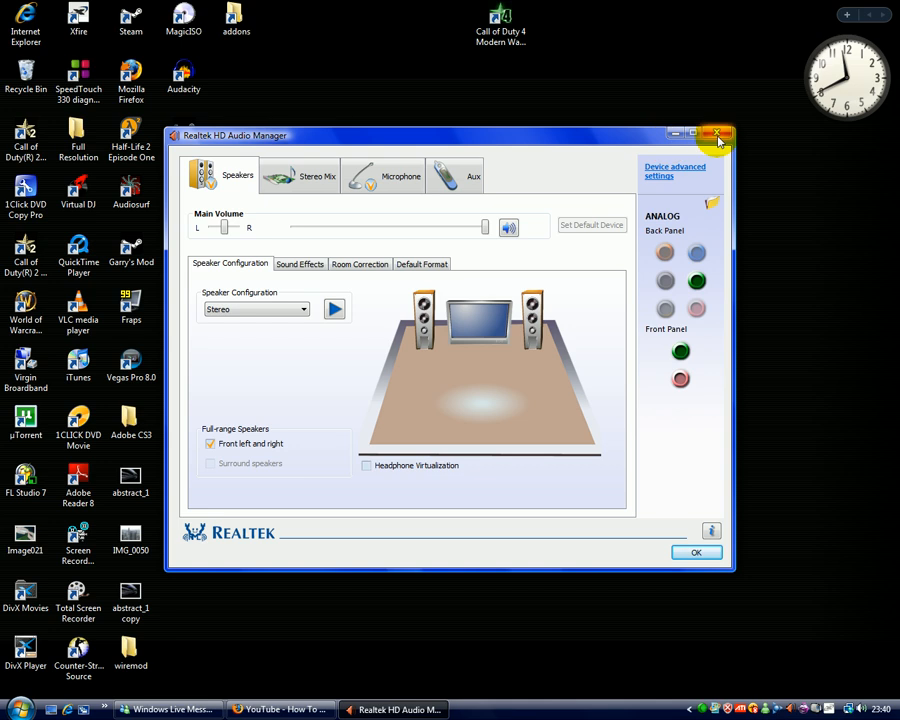
pyautogui.click(718, 134)
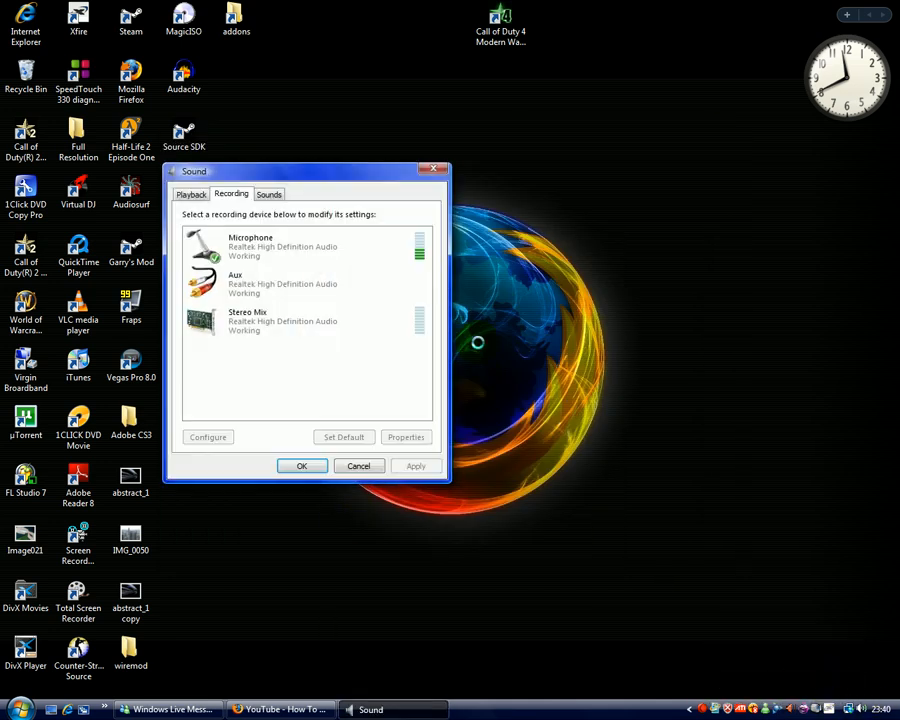
# Open the Microphone recording device's properties and begin renaming it with 'W'.
pyautogui.click(290, 244)
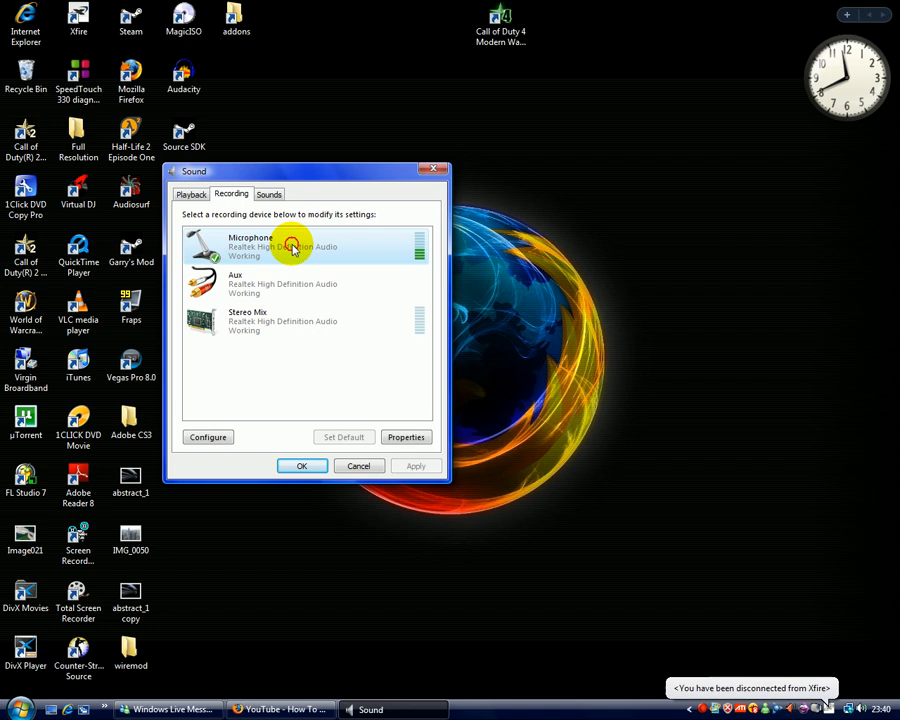
pyautogui.click(406, 436)
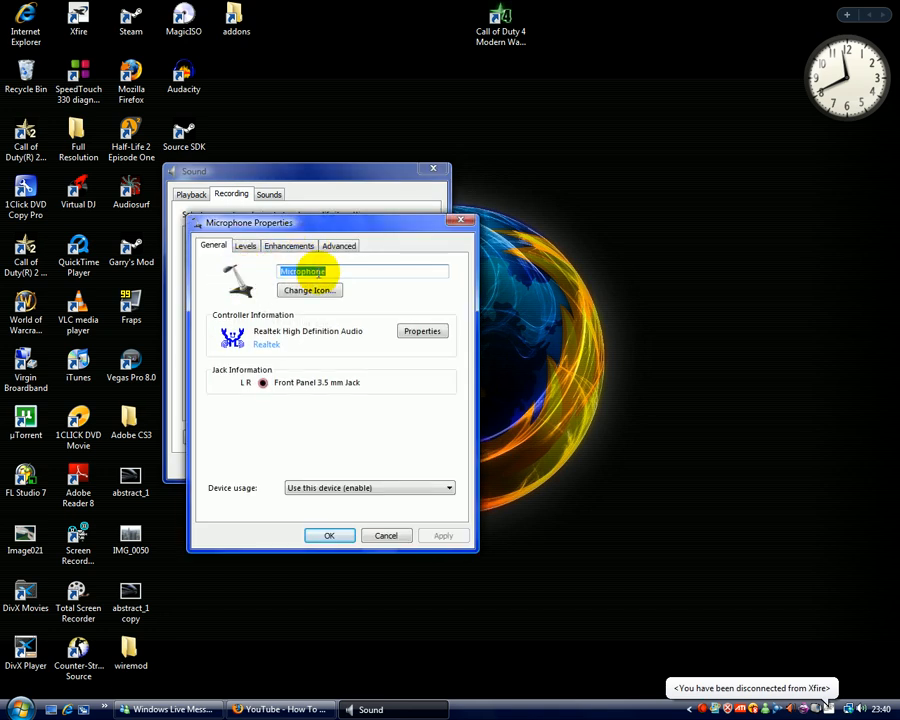
pyautogui.write('Webcam Mic')
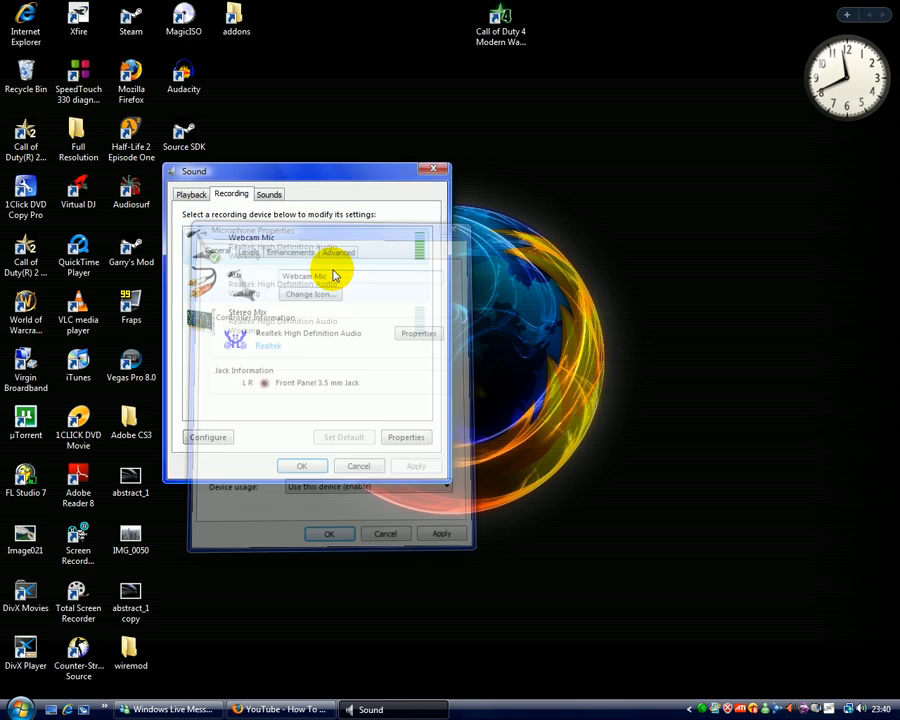
# Finish naming it Webcam Microphone, check Levels and Advanced pages, and confirm with OK.
pyautogui.click(418, 332)
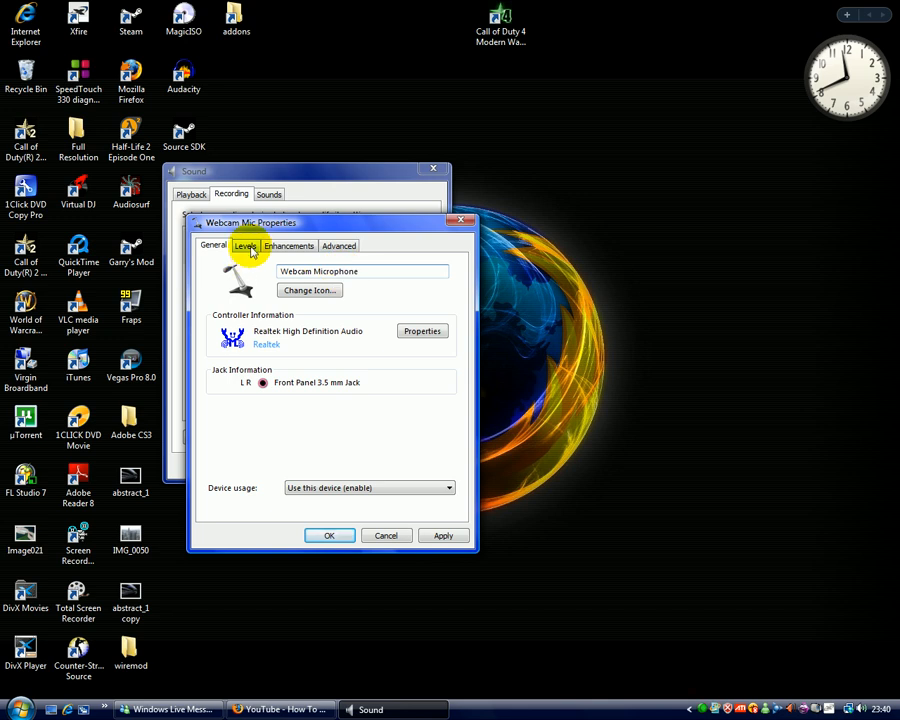
pyautogui.click(244, 244)
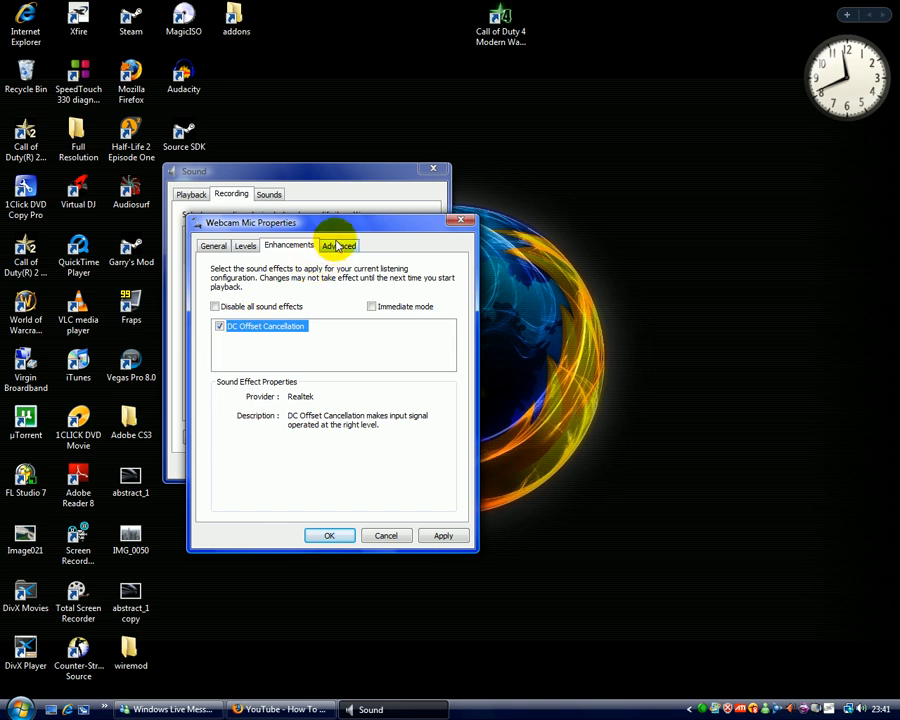
pyautogui.click(340, 244)
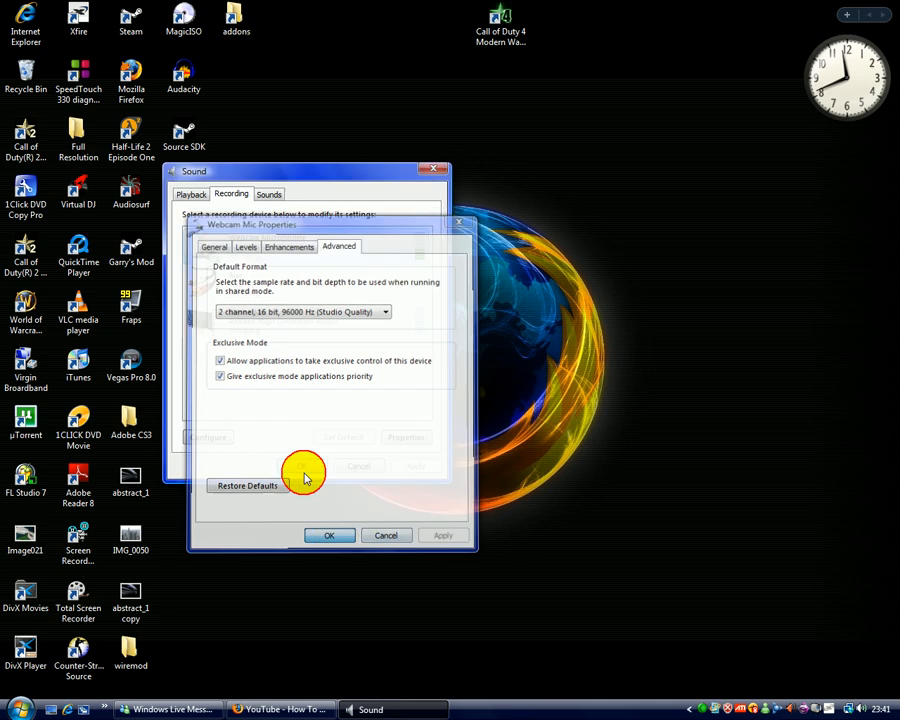
pyautogui.click(328, 536)
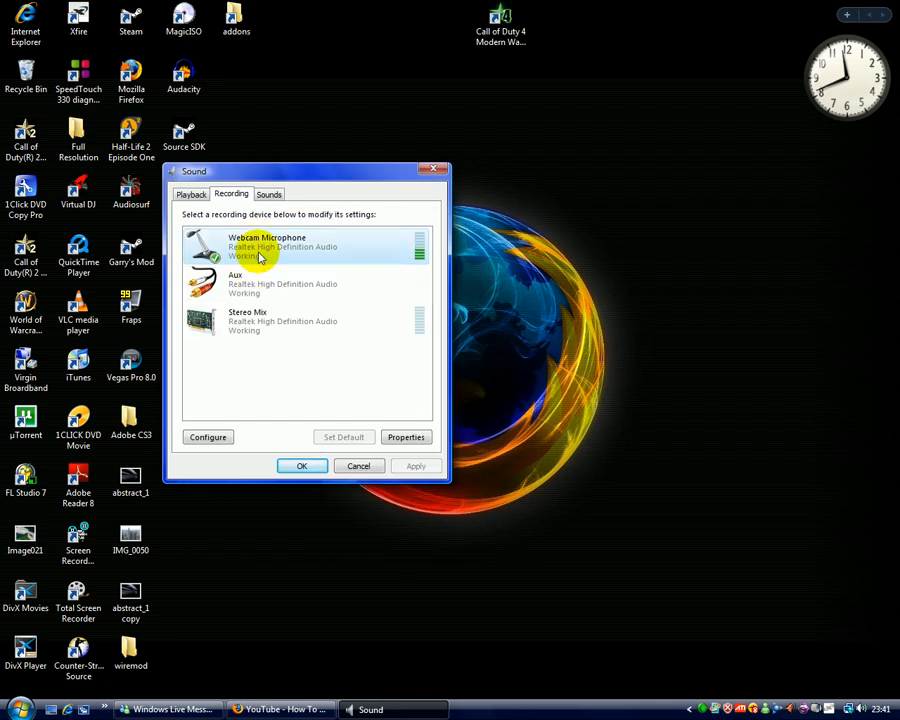
pyautogui.moveTo(304, 250)
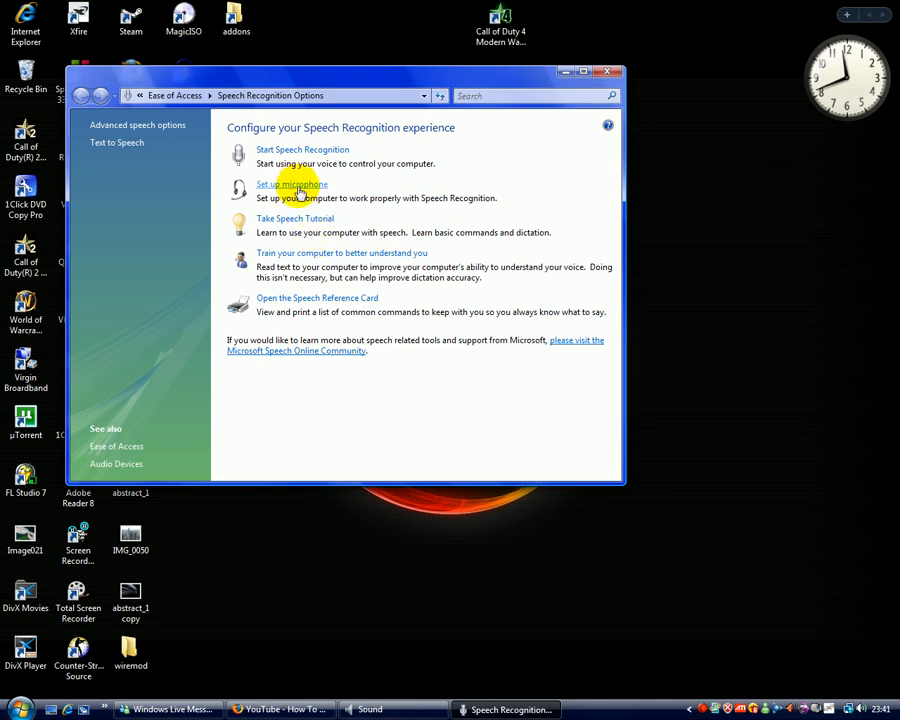
# Run Set up microphone with the Other type and advance to the volume adjustment step.
pyautogui.click(292, 184)
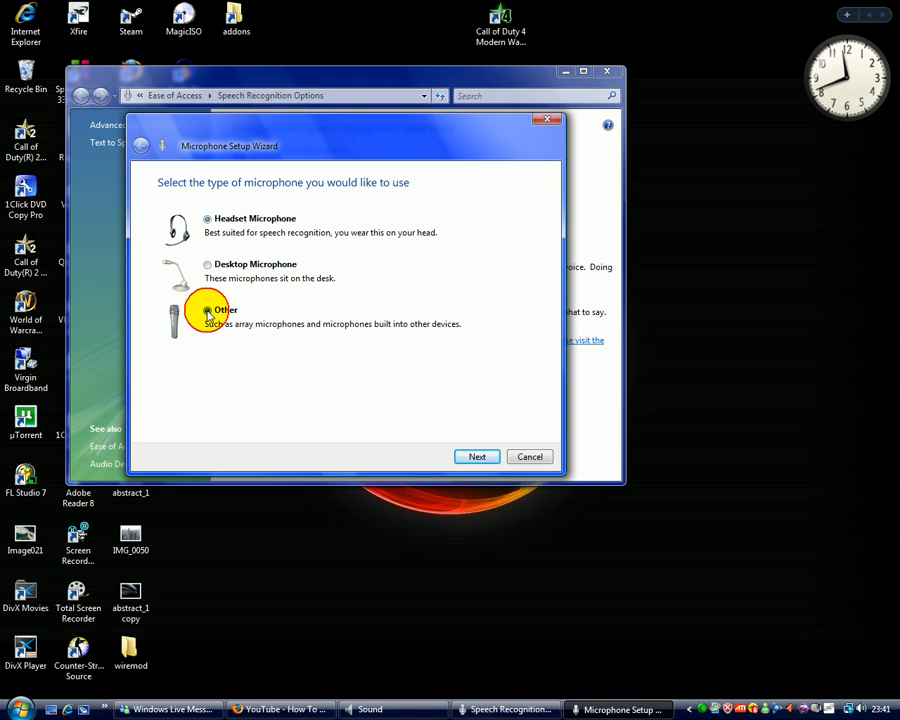
pyautogui.click(208, 308)
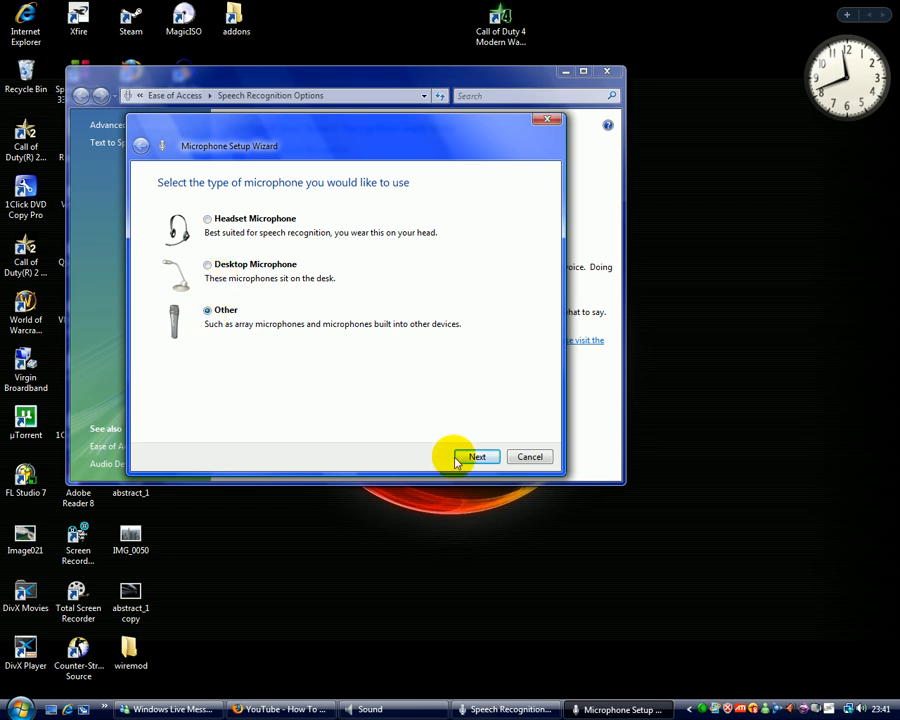
pyautogui.moveTo(476, 456)
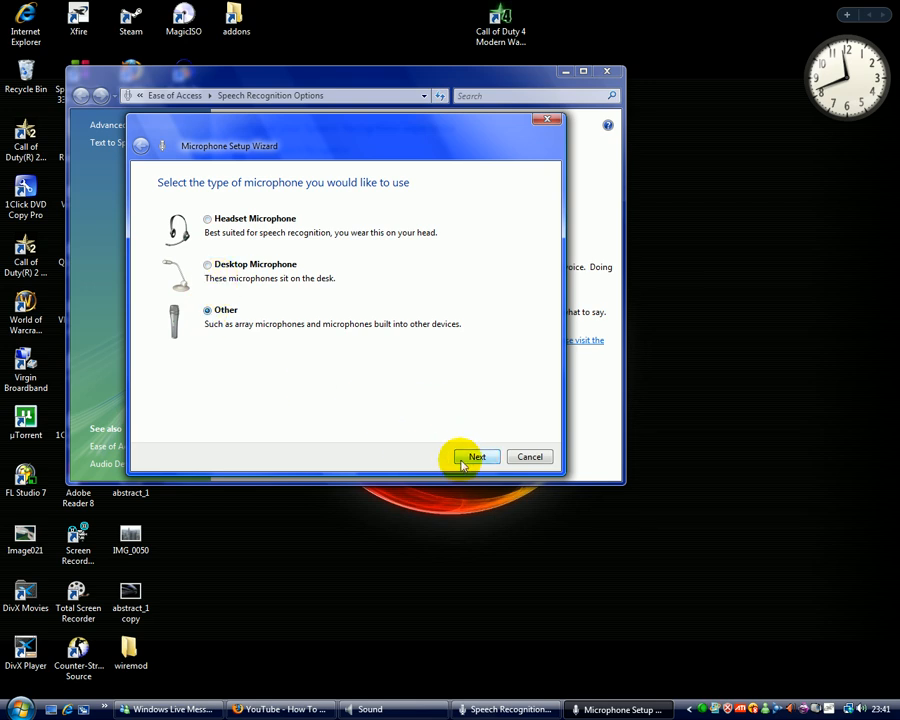
pyautogui.click(476, 456)
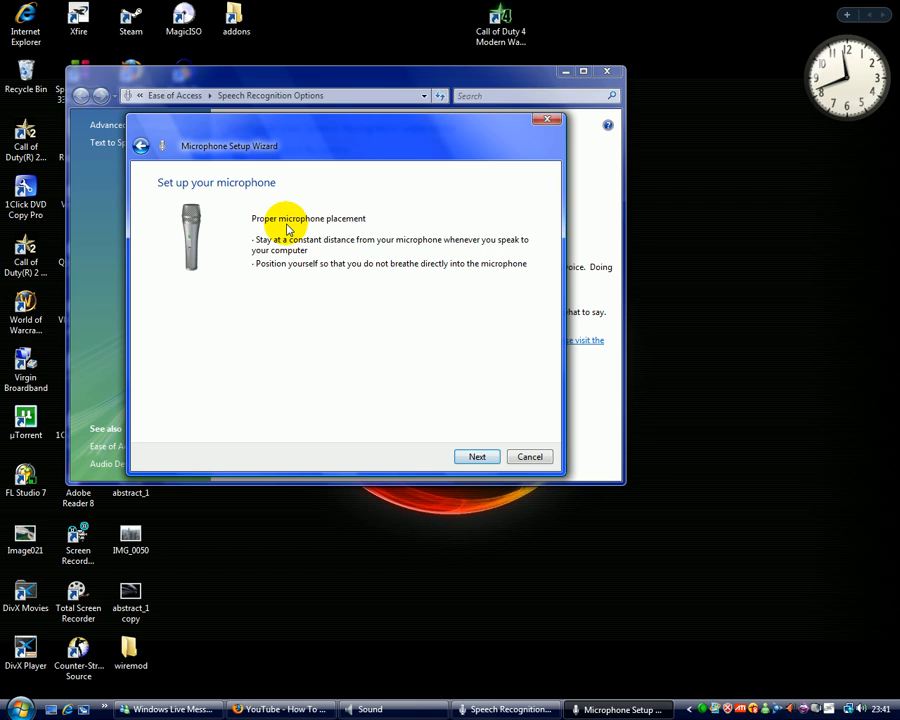
pyautogui.click(476, 456)
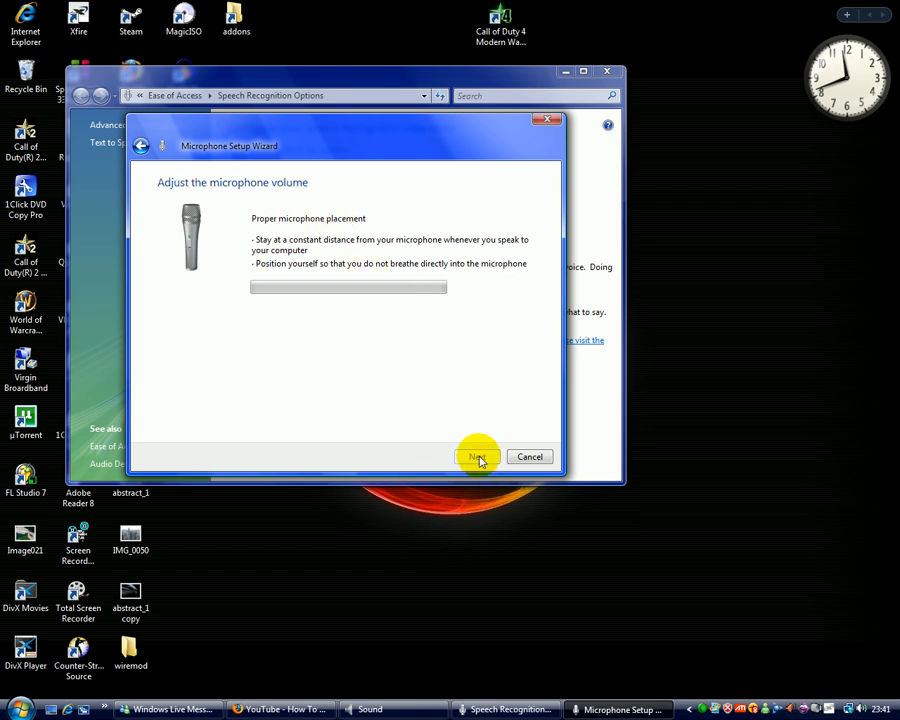
# Read the sample sentence to fill the meter and finish the Microphone Setup Wizard.
pyautogui.click(476, 456)
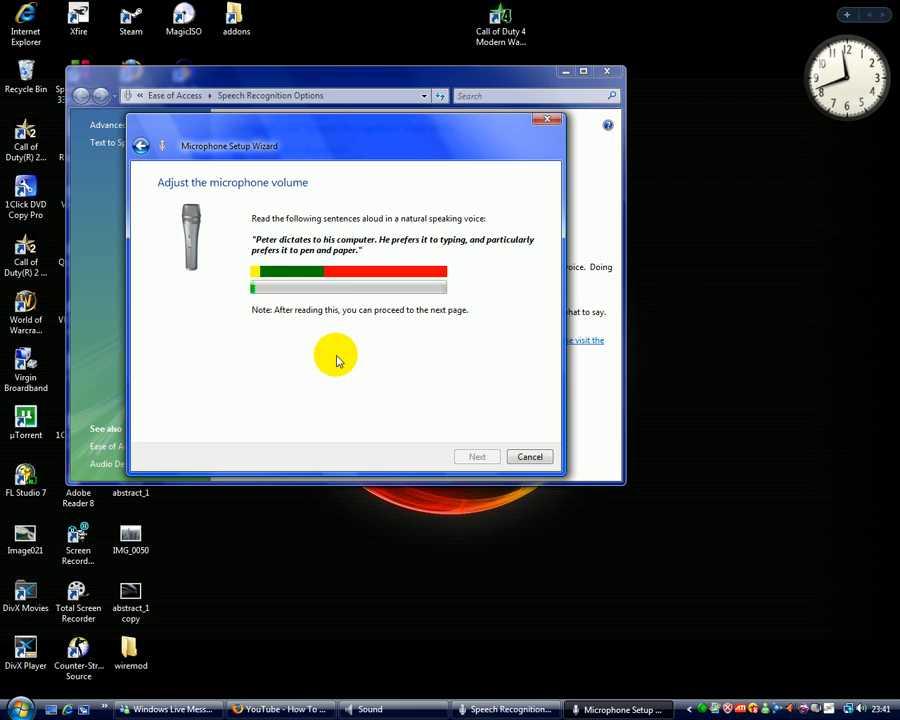
pyautogui.moveTo(466, 456)
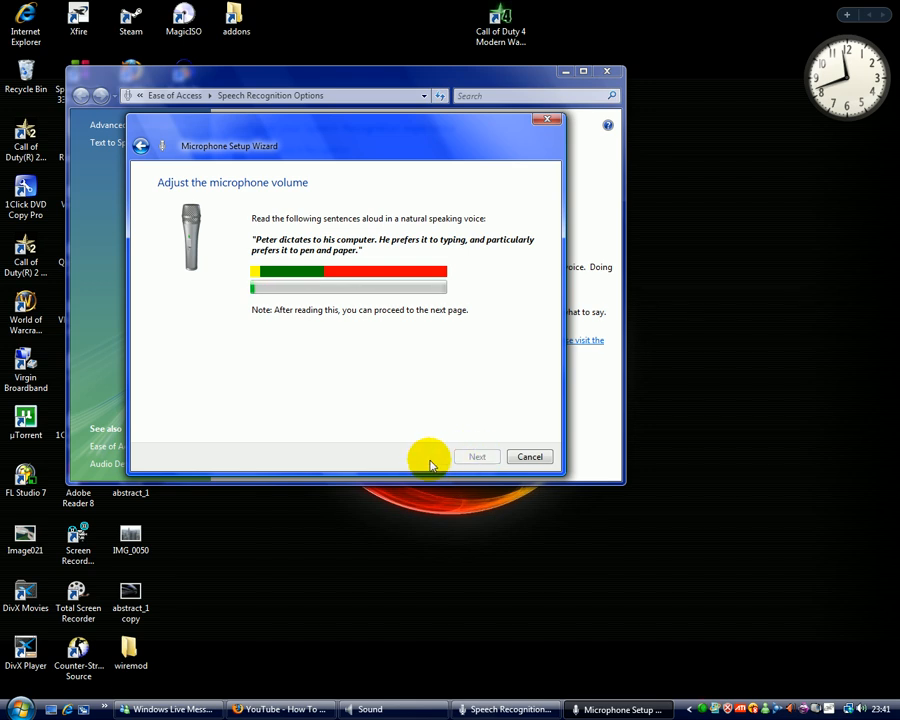
pyautogui.click(476, 456)
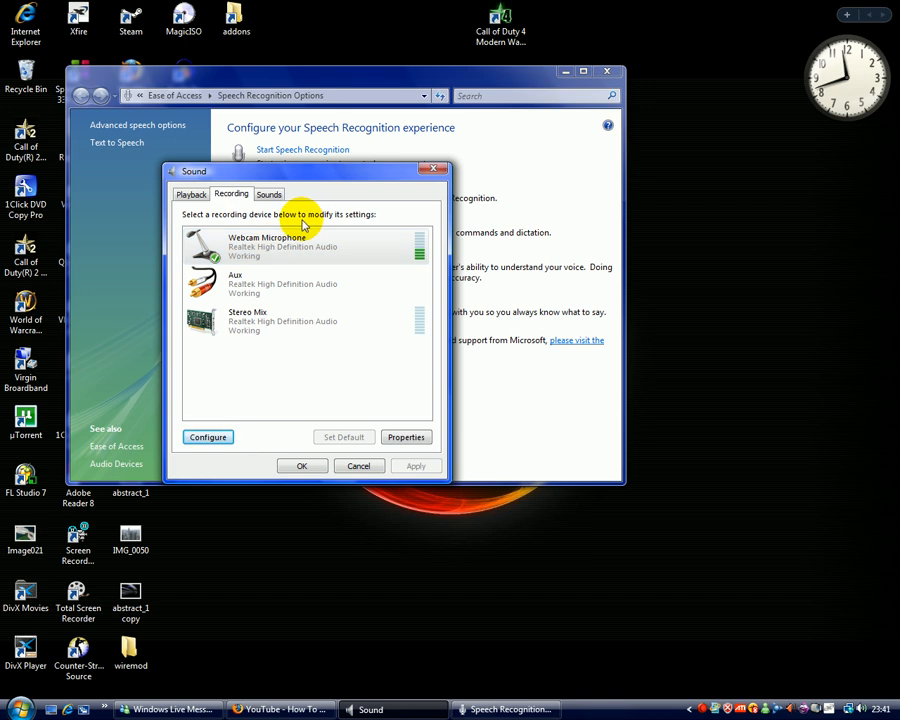
# Close the Sound dialog so only the Vista desktop remains.
pyautogui.click(358, 464)
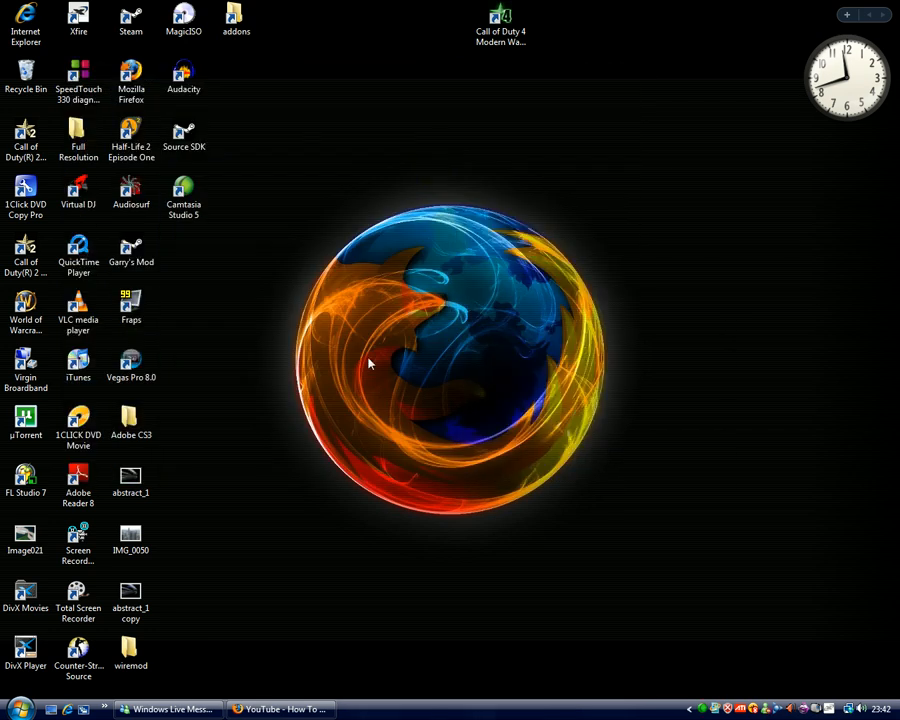
pyautogui.moveTo(276, 300)
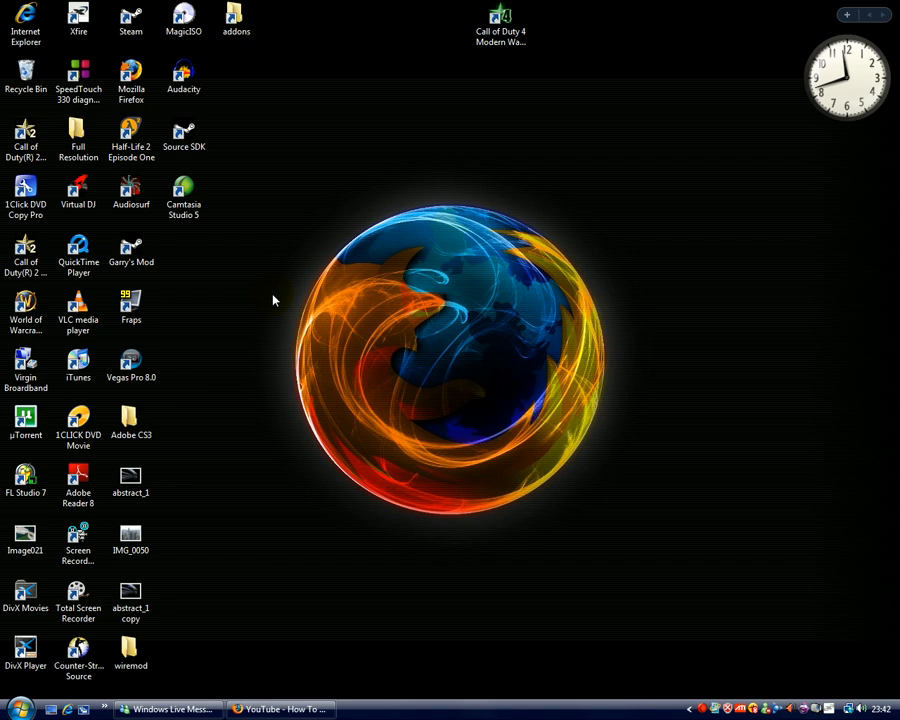